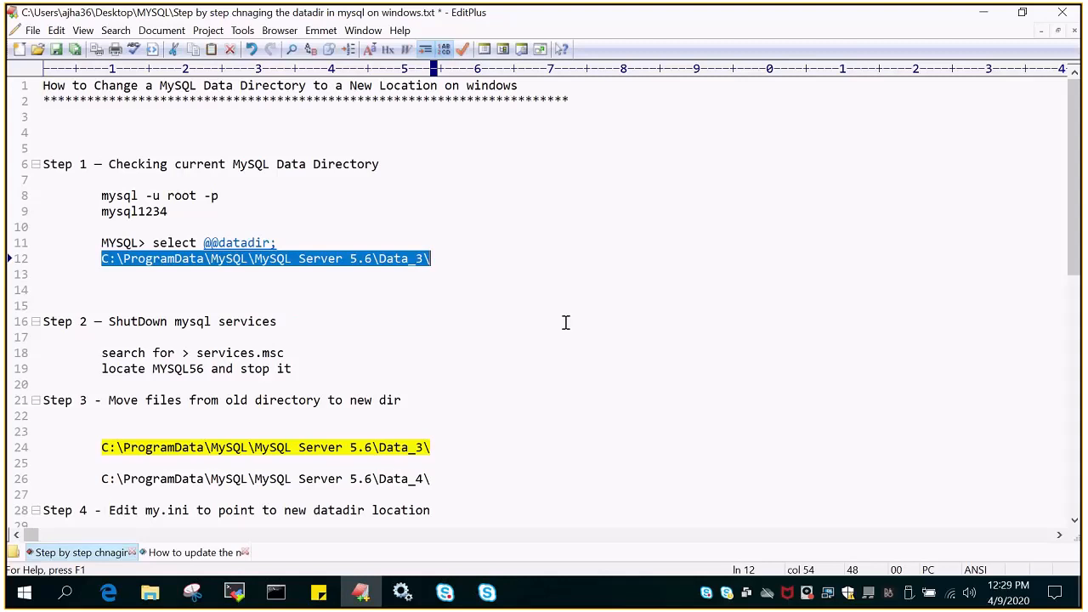
{"action": "mouse_move", "coordinate": [595, 322]}
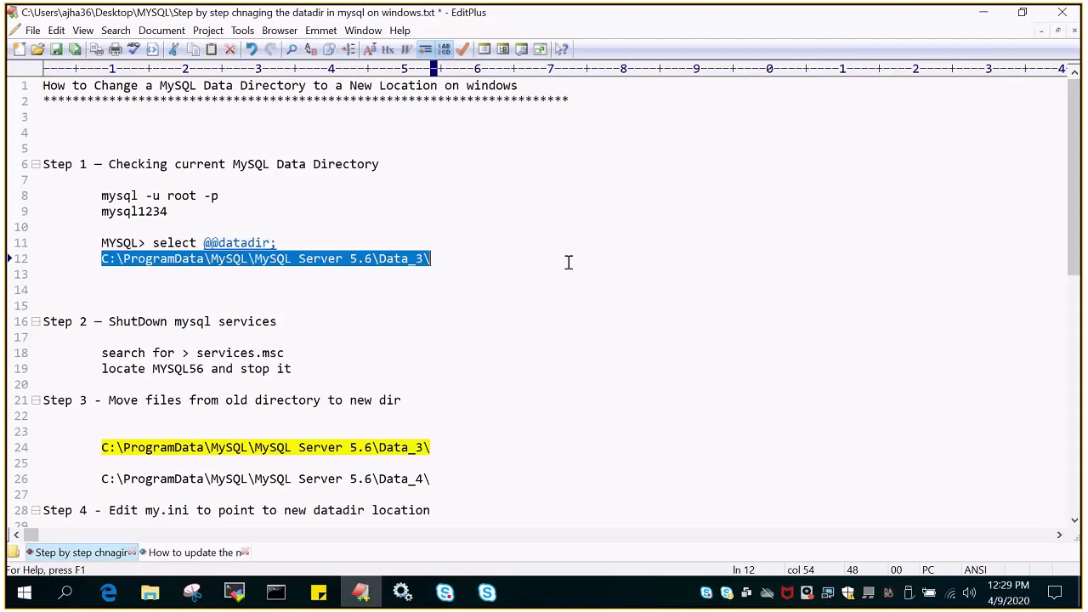
{"action": "mouse_move", "coordinate": [128, 170]}
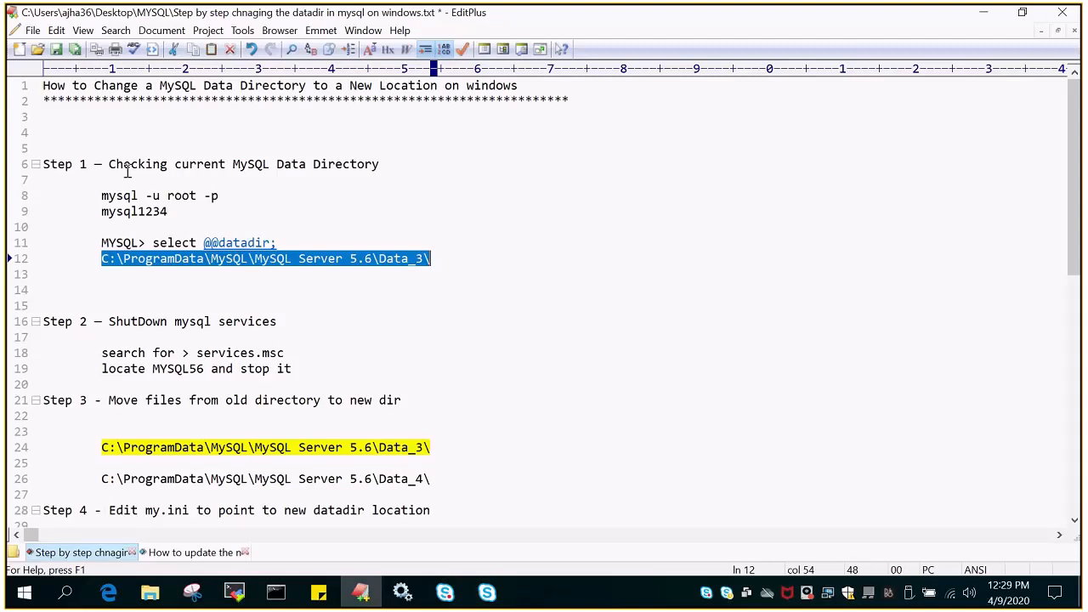
{"action": "mouse_move", "coordinate": [385, 337]}
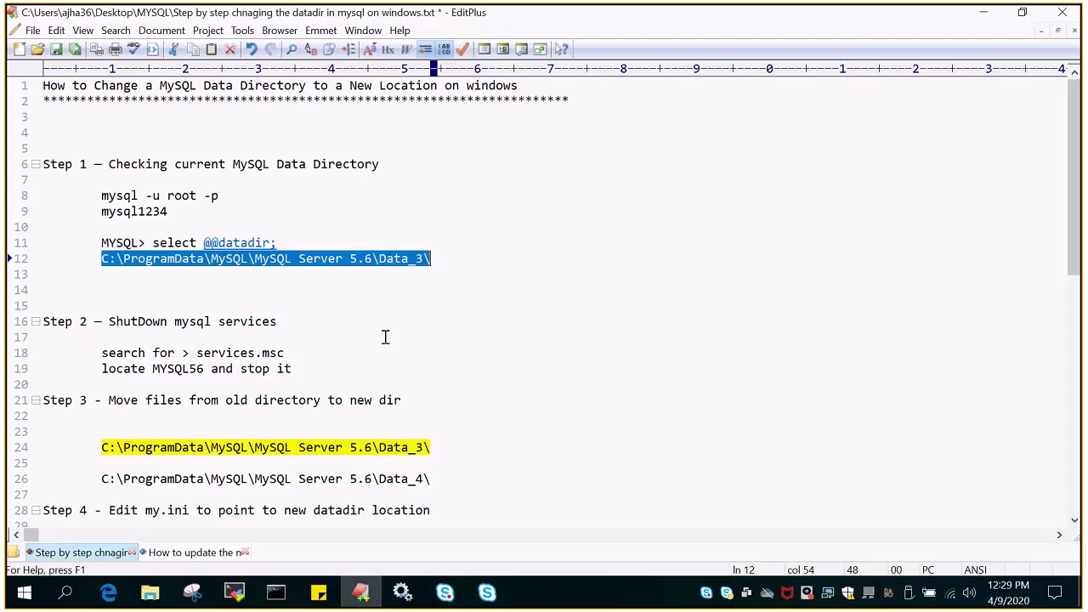
Scroll the MySQL notes, select the login and query lines, and open Windows Services.
{"action": "scroll", "scroll_direction": "down", "scroll_amount": 3}
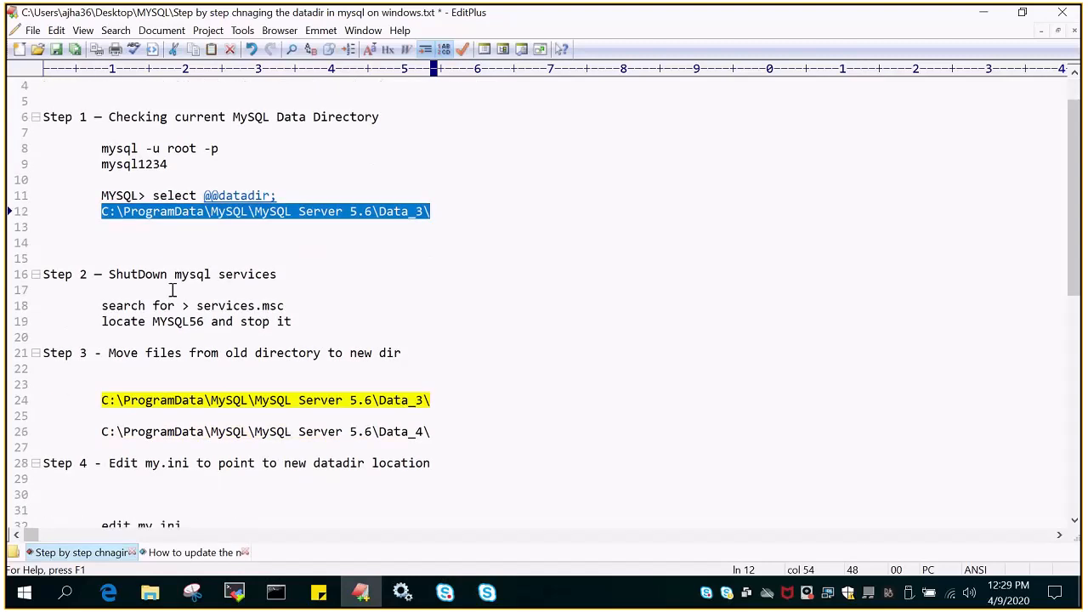
{"action": "scroll", "scroll_direction": "down", "scroll_amount": 3}
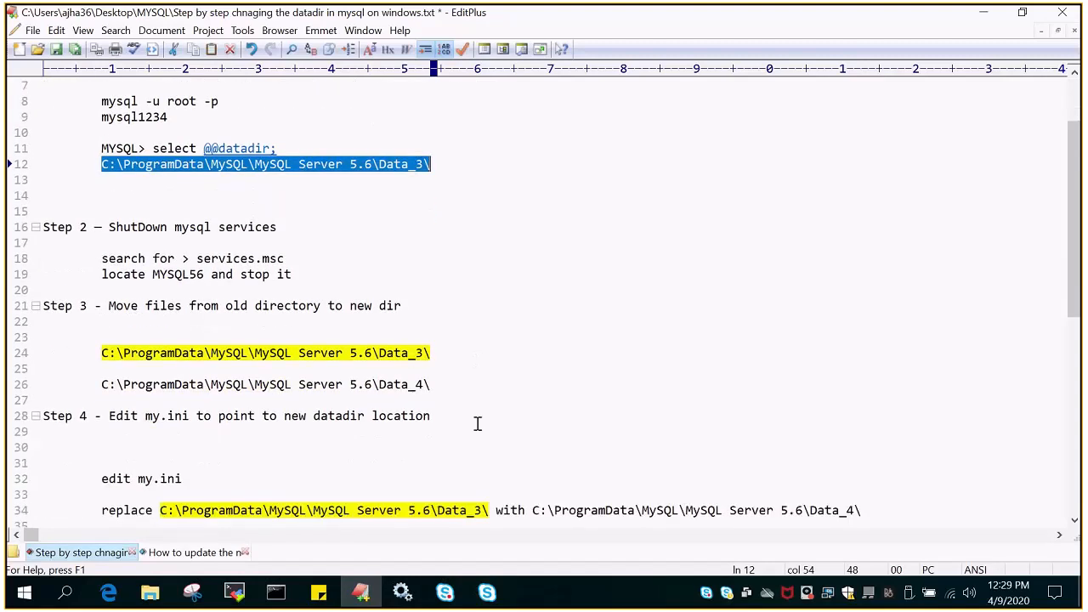
{"action": "scroll", "scroll_direction": "down", "scroll_amount": 3}
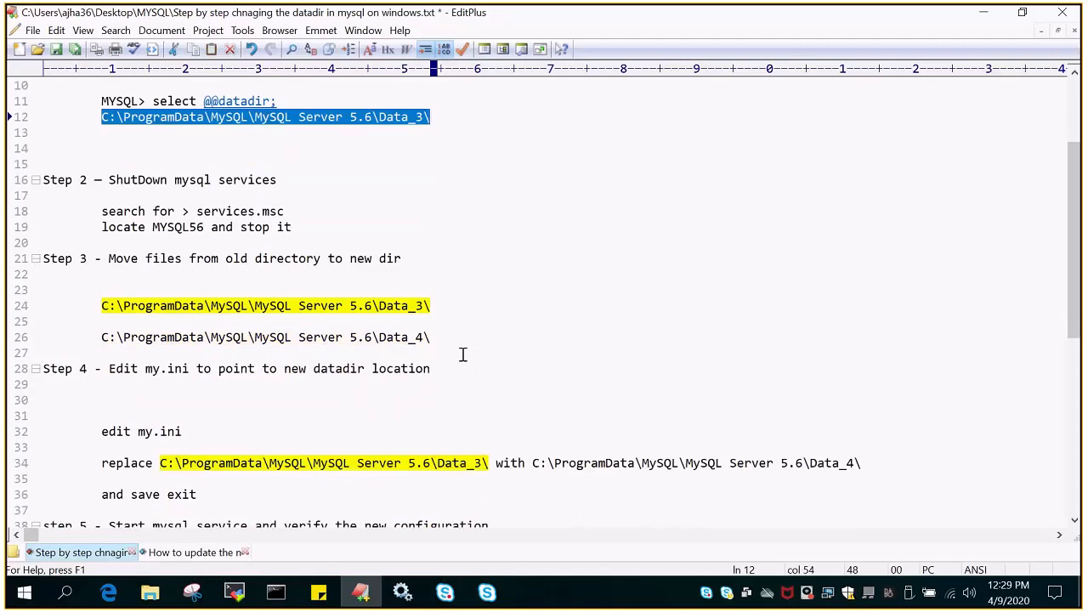
{"action": "mouse_move", "coordinate": [455, 292]}
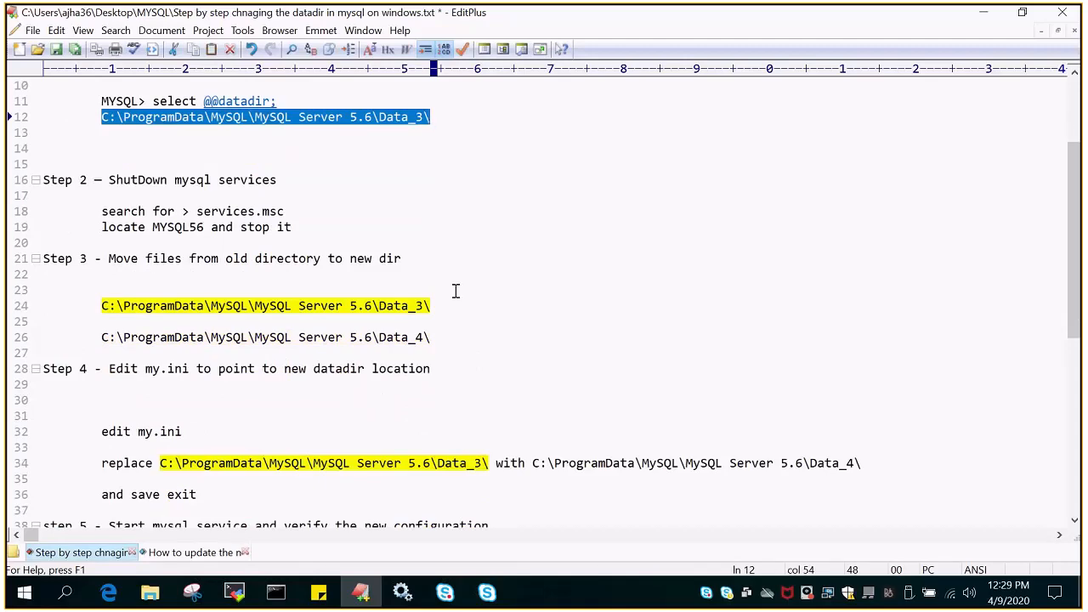
{"action": "scroll", "scroll_direction": "down", "scroll_amount": 3}
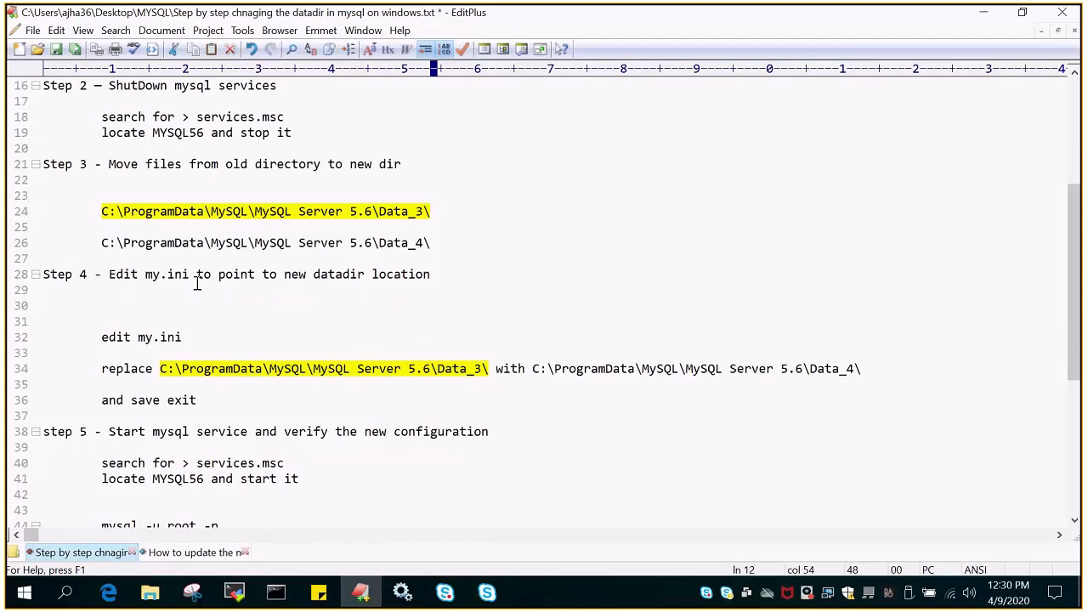
{"action": "mouse_move", "coordinate": [205, 295]}
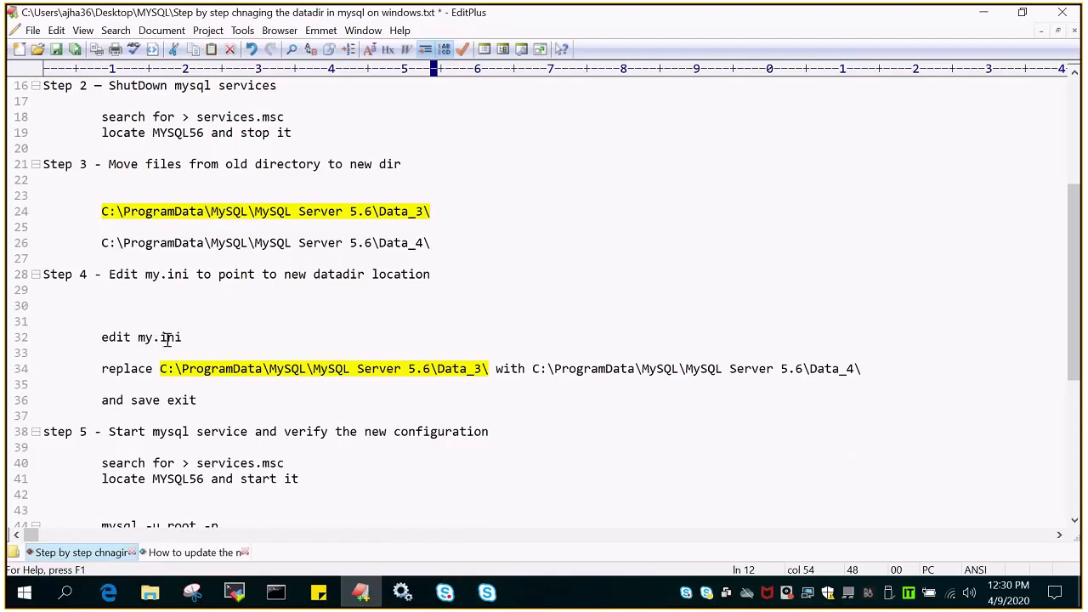
{"action": "mouse_move", "coordinate": [347, 436]}
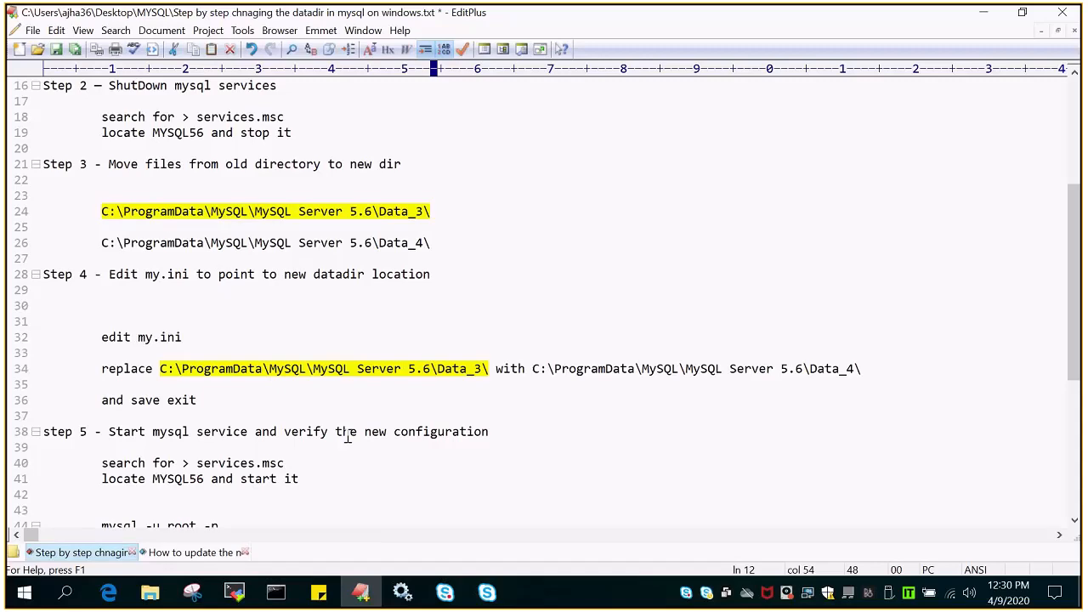
{"action": "mouse_move", "coordinate": [283, 270]}
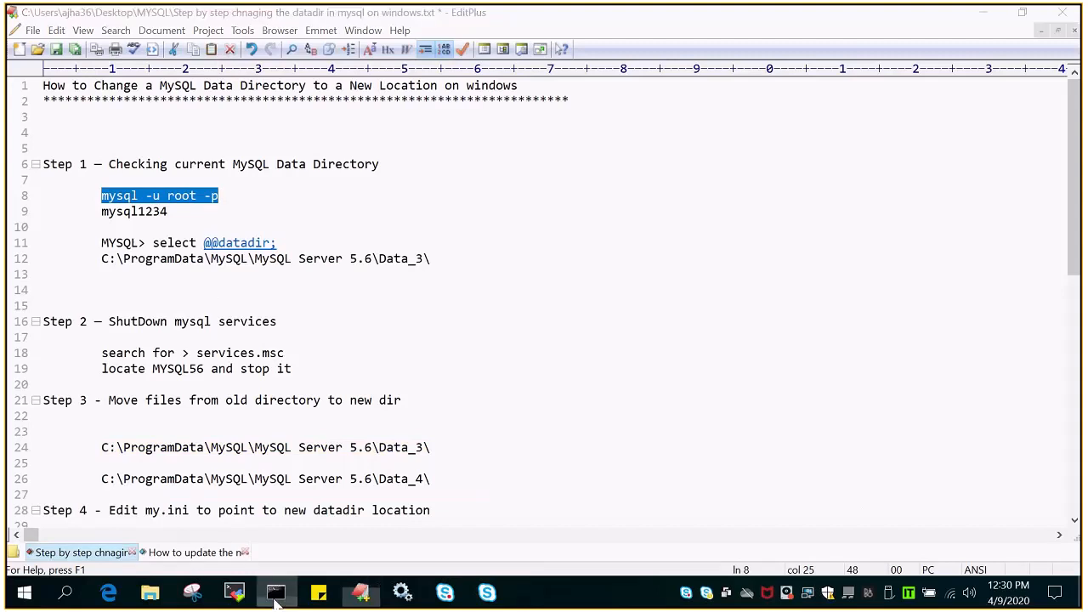
{"action": "left_click", "coordinate": [275, 592]}
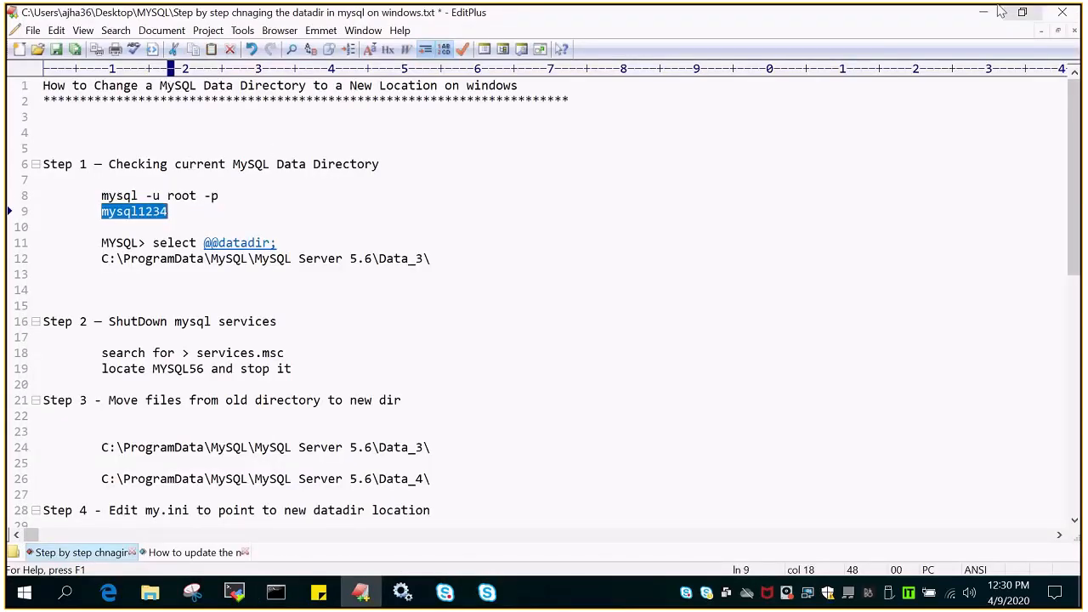
{"action": "left_click", "coordinate": [276, 592]}
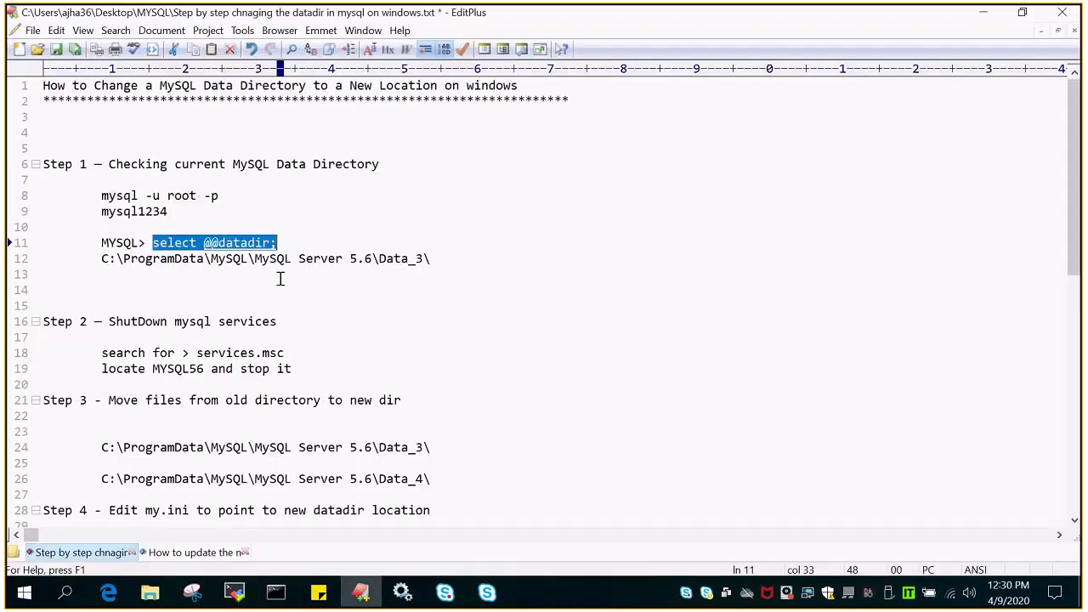
{"action": "scroll", "scroll_direction": "down", "scroll_amount": 3}
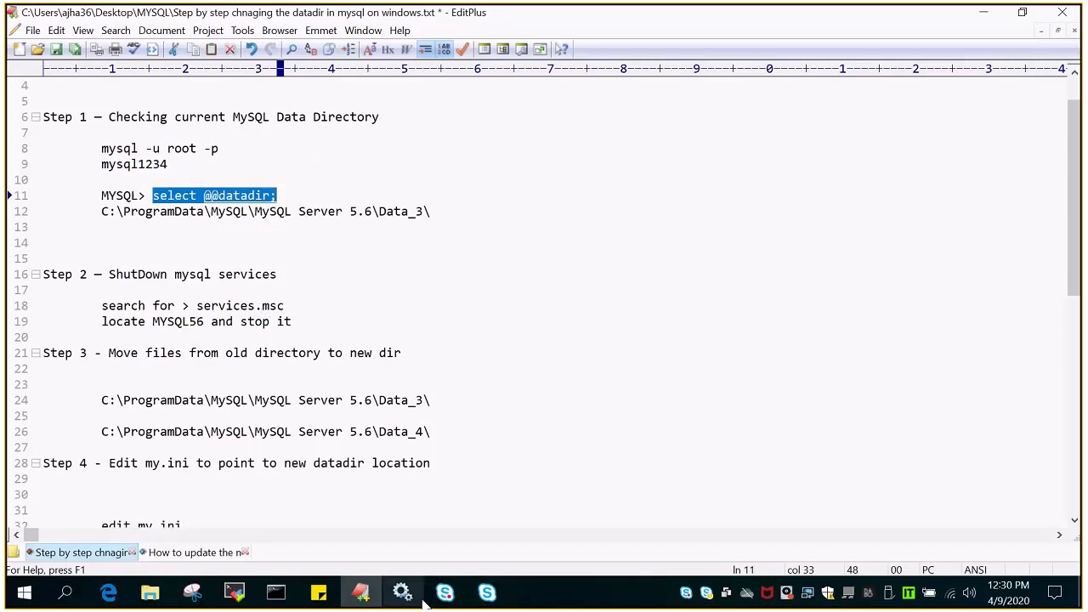
{"action": "left_click", "coordinate": [402, 592]}
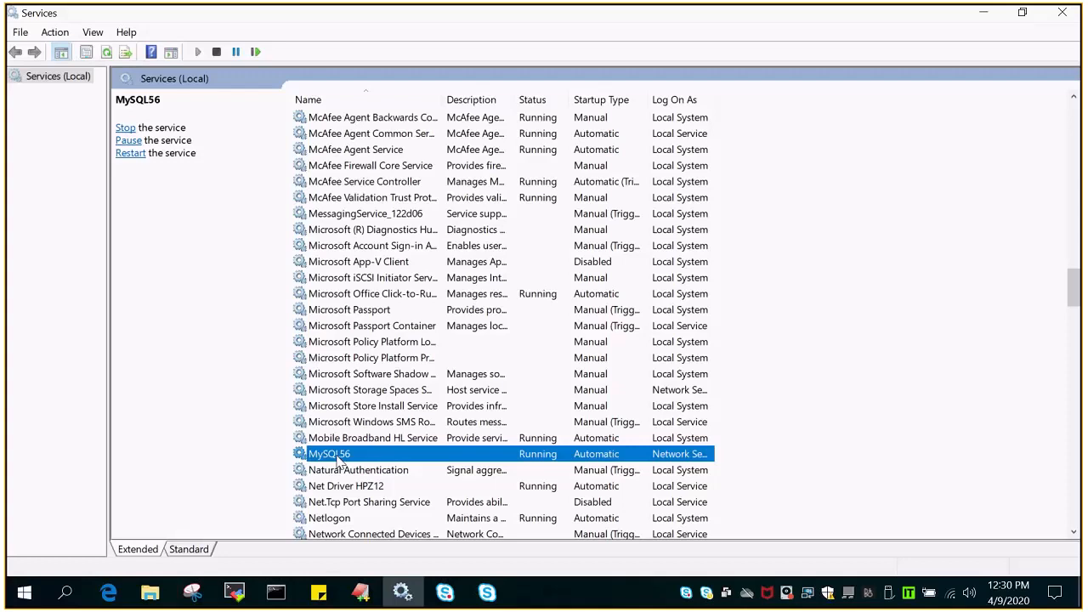
{"action": "mouse_move", "coordinate": [339, 462]}
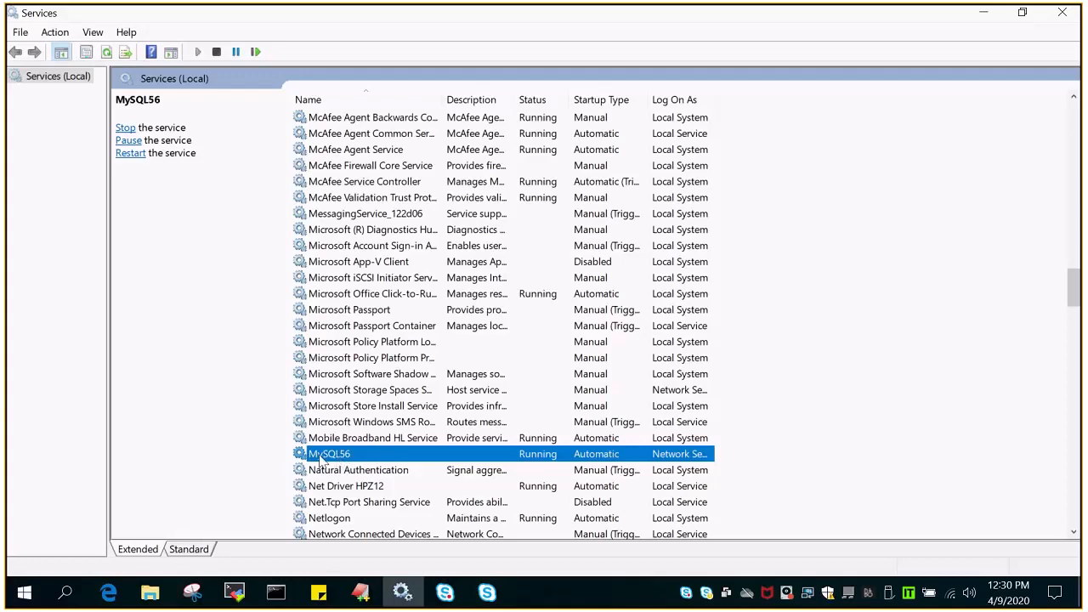
Stop the MySQL56 service from its right-click menu in Services.
{"action": "right_click", "coordinate": [329, 453]}
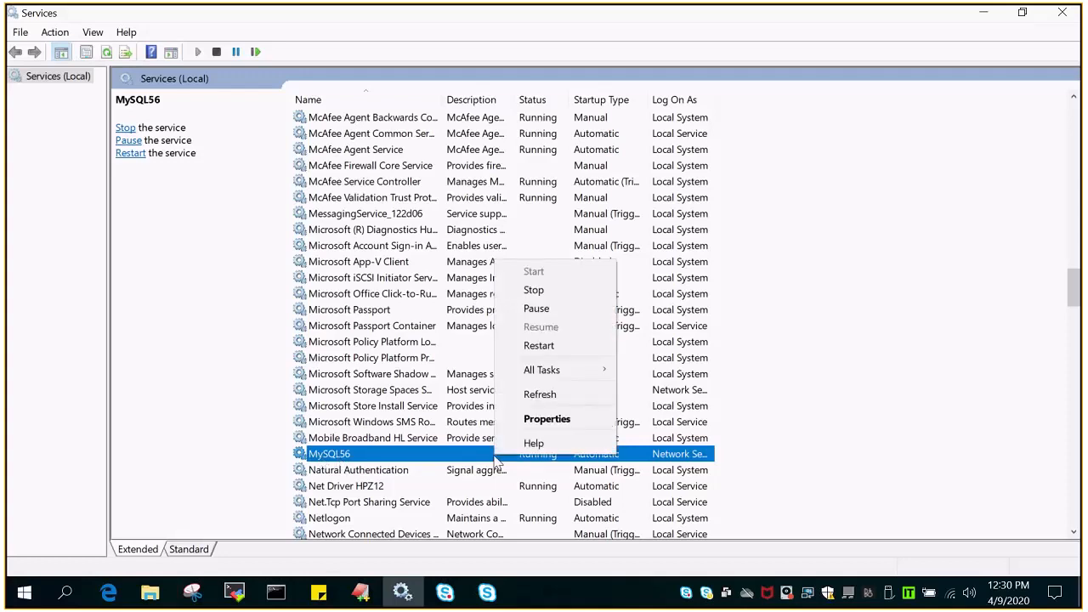
{"action": "left_click", "coordinate": [533, 290]}
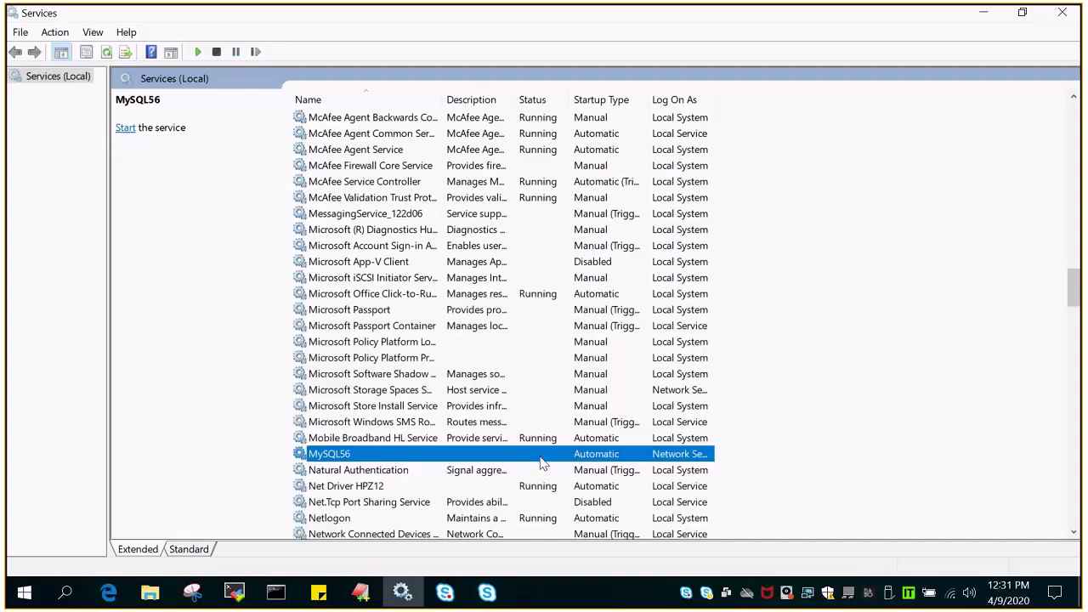
{"action": "left_click", "coordinate": [360, 592]}
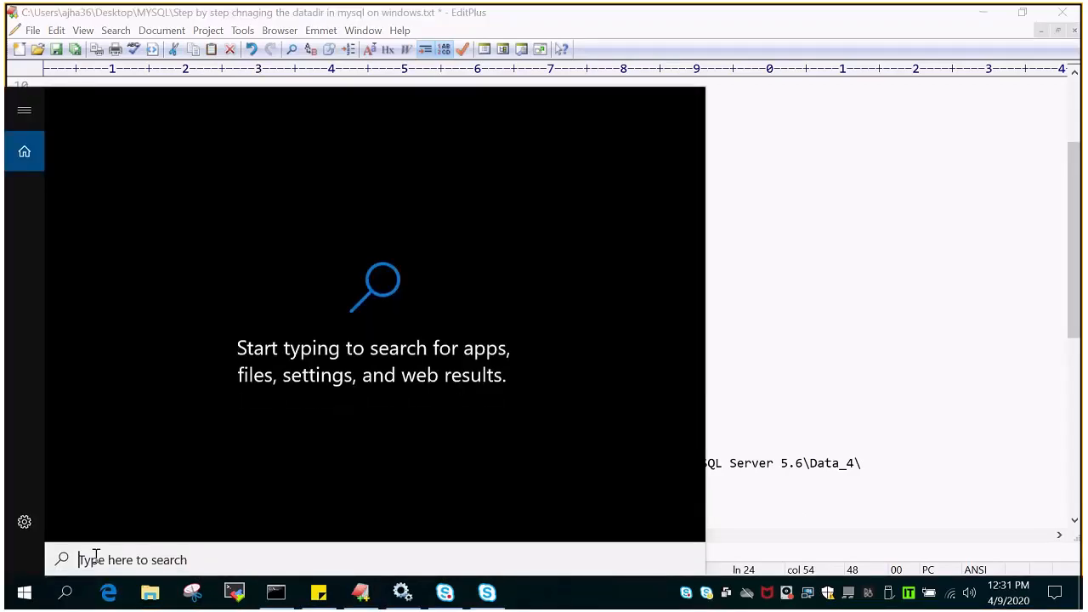
Rename the data folder under C:\ProgramData\MySQL\MySQL Server 5.6 to data_4, then close Explorer.
{"action": "type", "text": "C:\\ProgramData\\MySQL\\MySQL Server 5.6\\Data_3\\ with C:\\ProgramData\\MySQL\\MyS"}
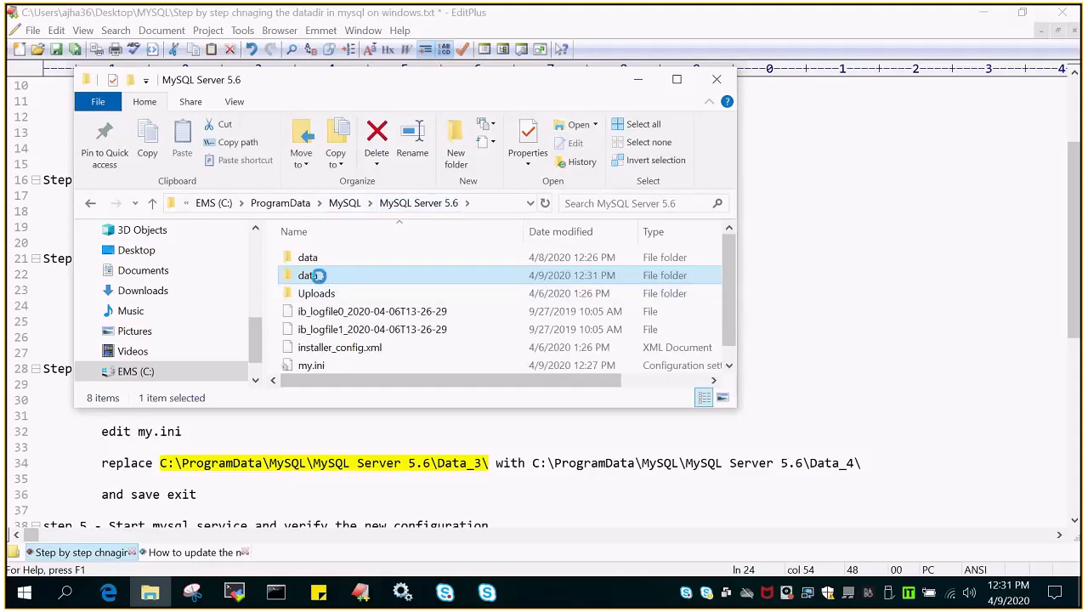
{"action": "double_click", "coordinate": [307, 275]}
{"action": "type", "text": "_4"}
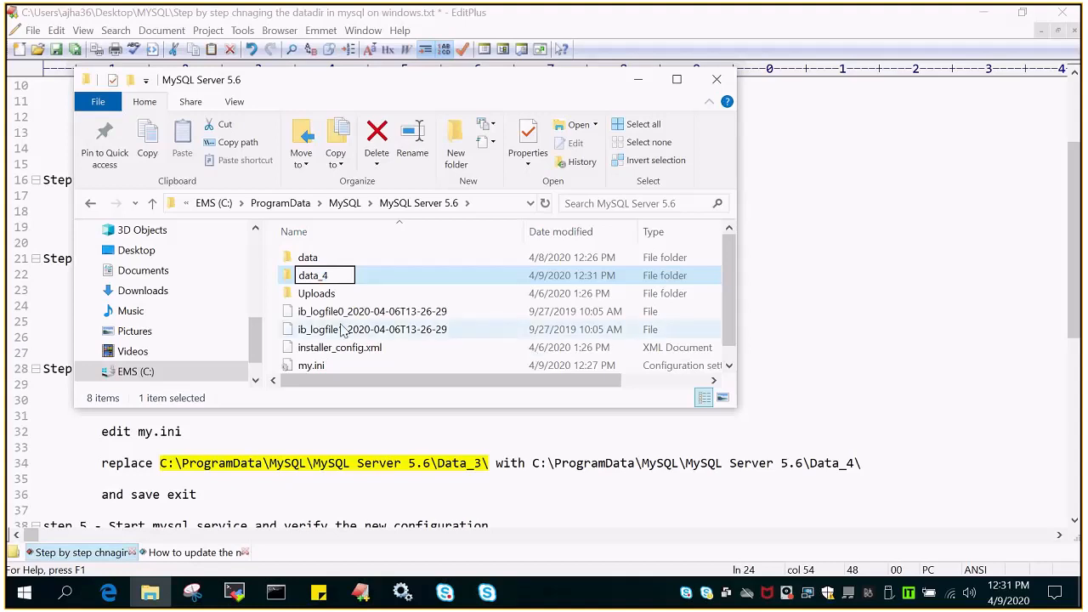
{"action": "left_click", "coordinate": [372, 329]}
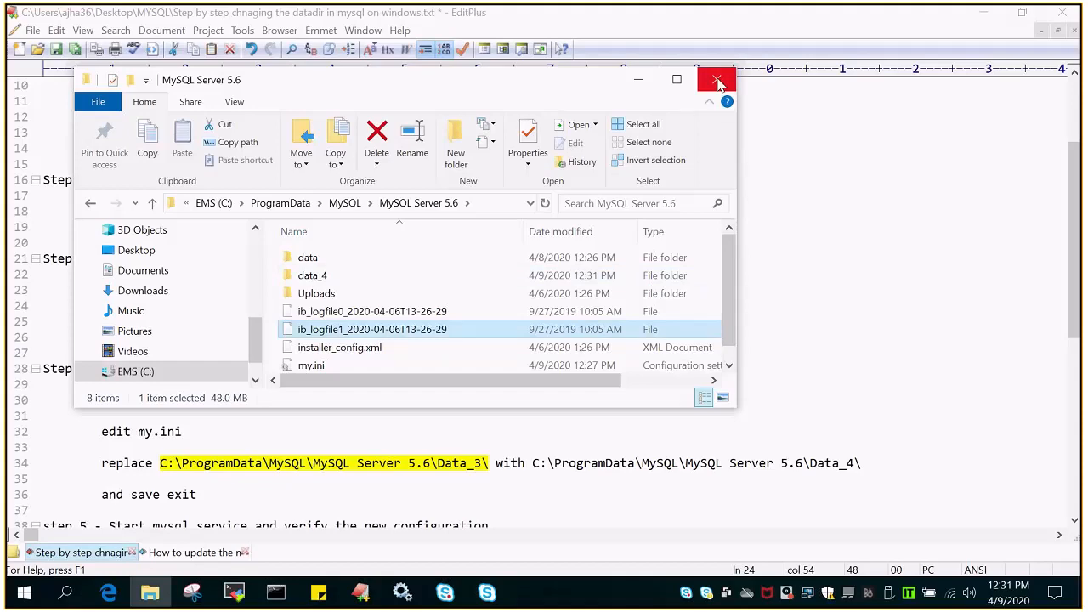
{"action": "left_click", "coordinate": [717, 80]}
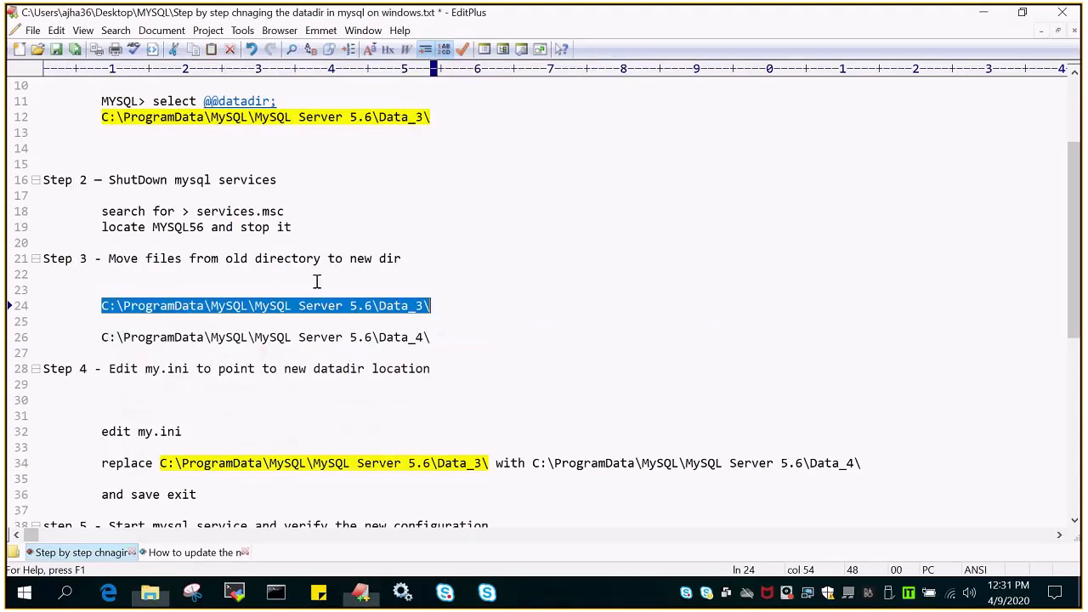
Confirm MySQL56 is still stopped: its context menu offers Start, with Stop greyed out.
{"action": "scroll", "scroll_direction": "down", "scroll_amount": 3}
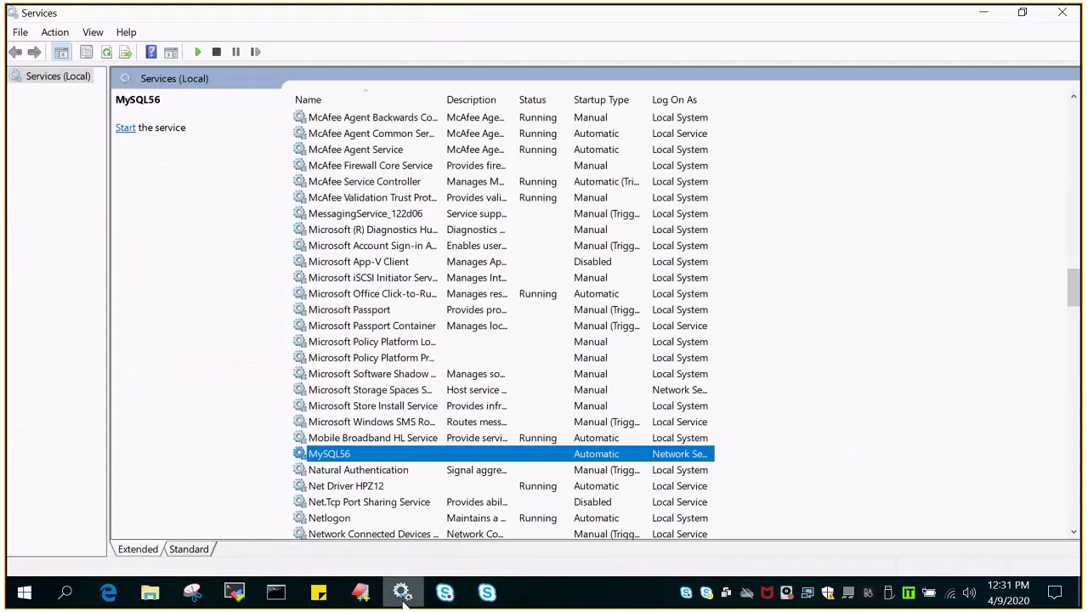
{"action": "right_click", "coordinate": [329, 453]}
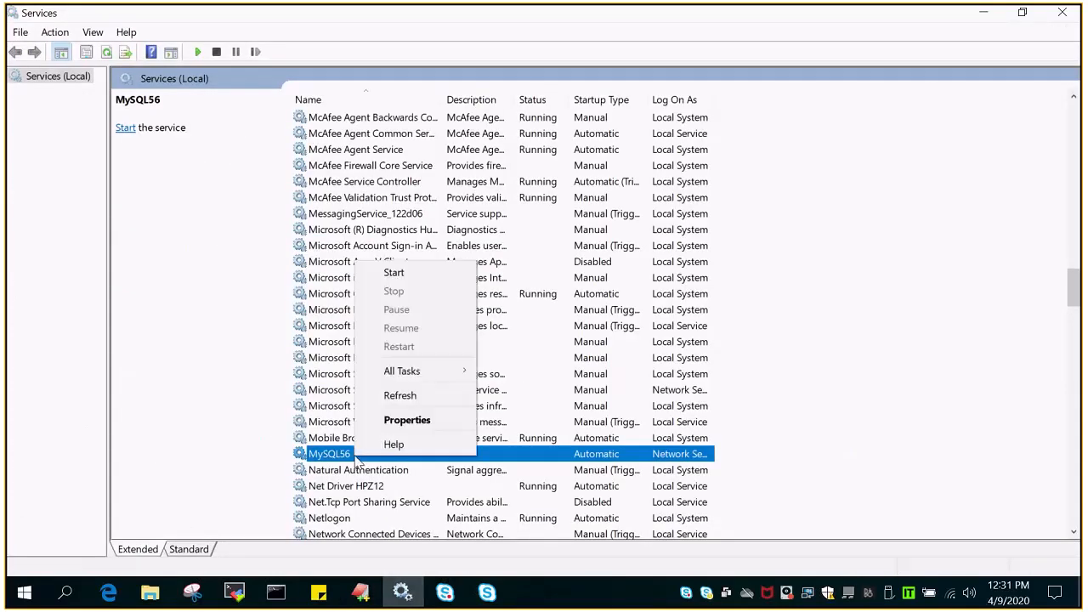
{"action": "left_click", "coordinate": [406, 419]}
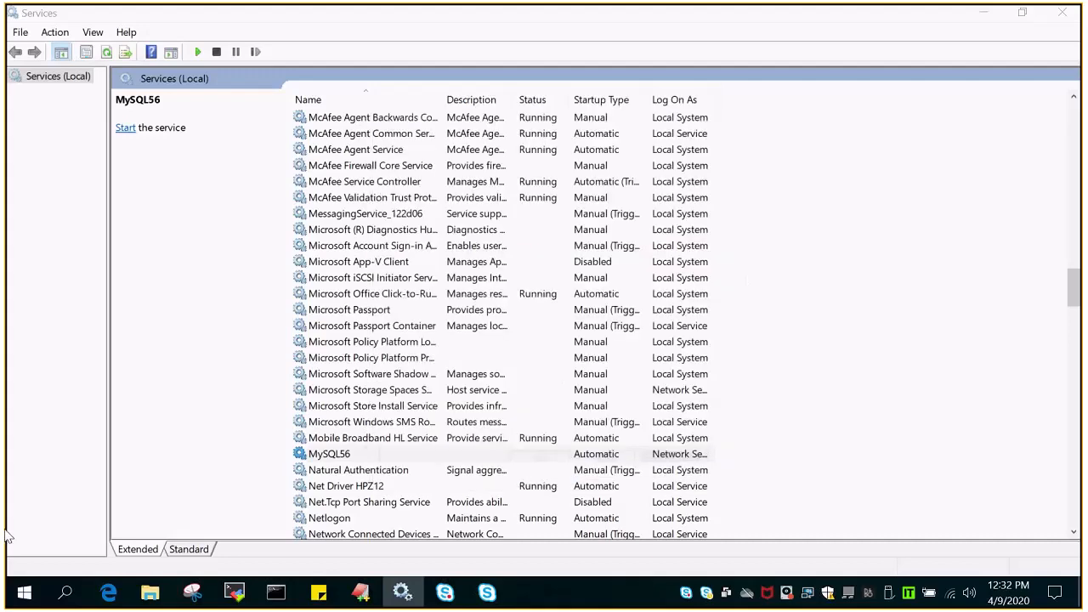
Open my.ini from MySQL Server 5.6 and locate its datadir line pointing to Data_3.
{"action": "left_click", "coordinate": [64, 593]}
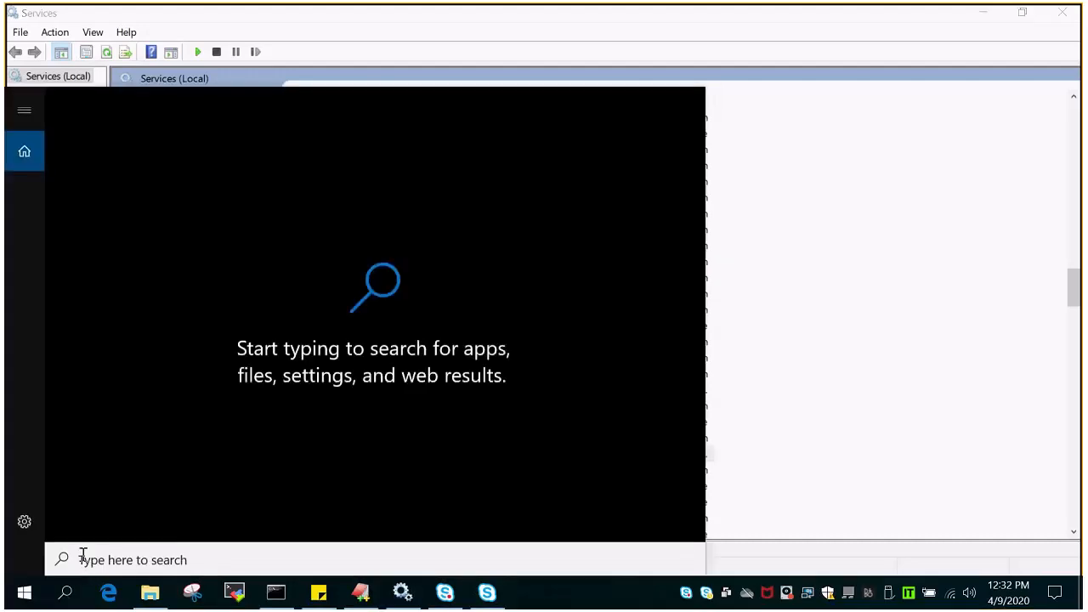
{"action": "type", "text": "C:\\ProgramData\\MySQL\\MySQL Server 5.6\\my.ini"}
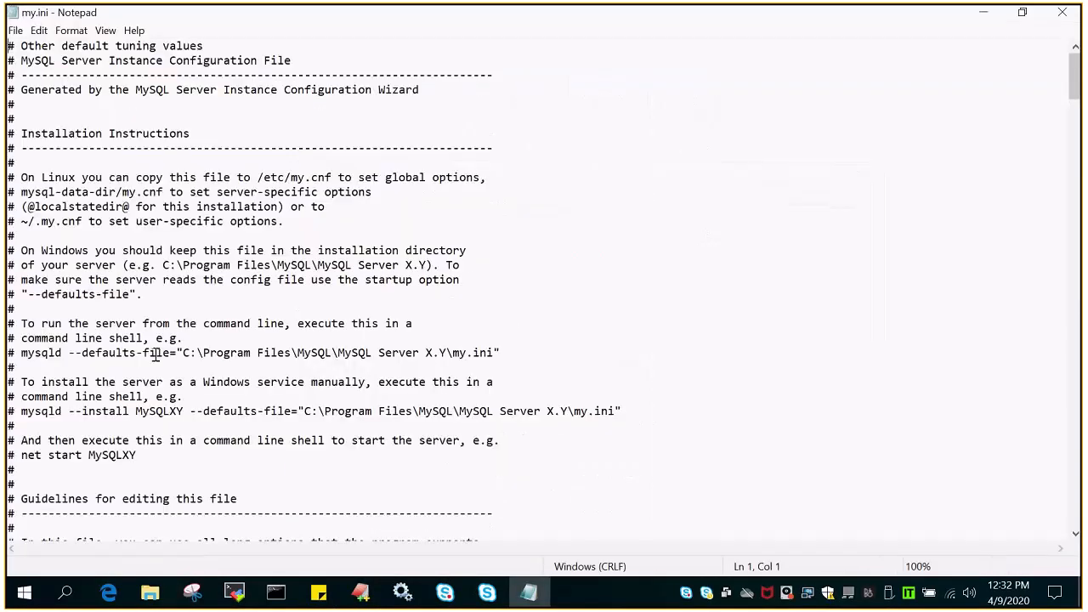
{"action": "key", "text": "Ctrl+f"}
{"action": "type", "text": "datadir"}
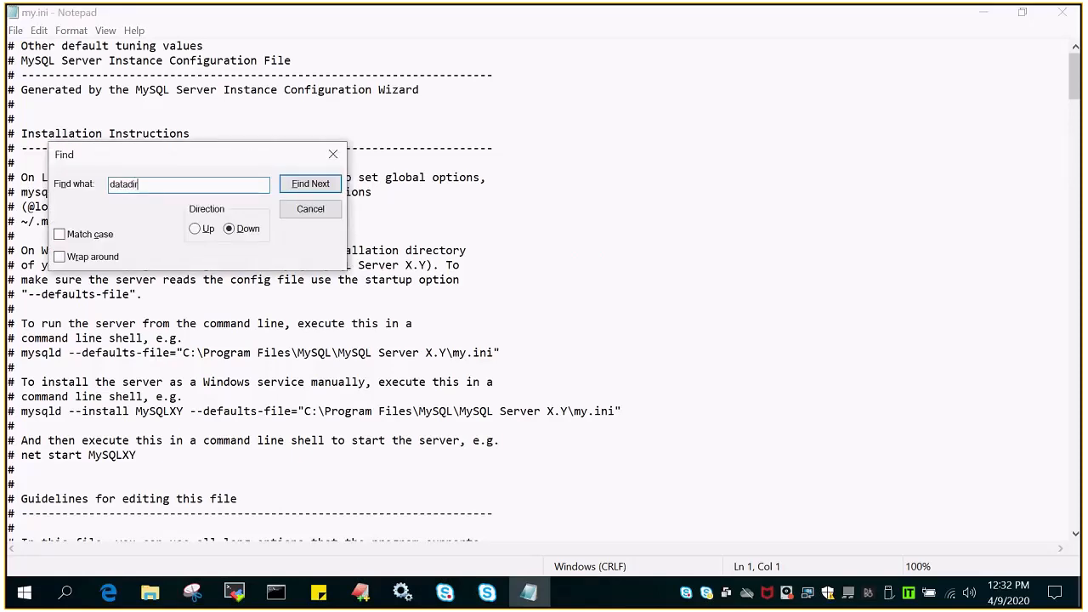
{"action": "left_click", "coordinate": [310, 183]}
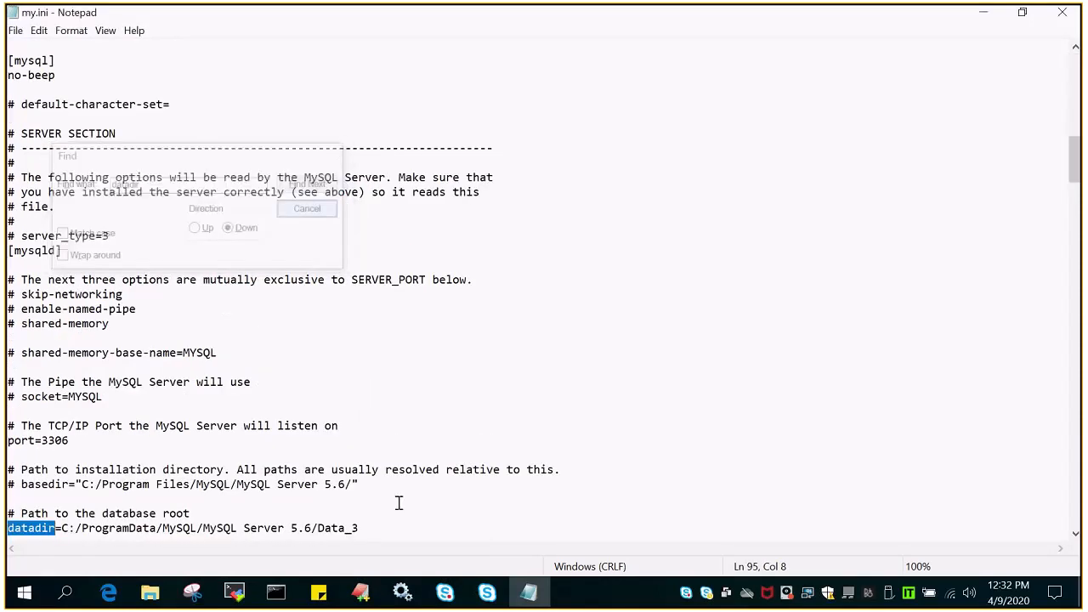
{"action": "left_click", "coordinate": [307, 209]}
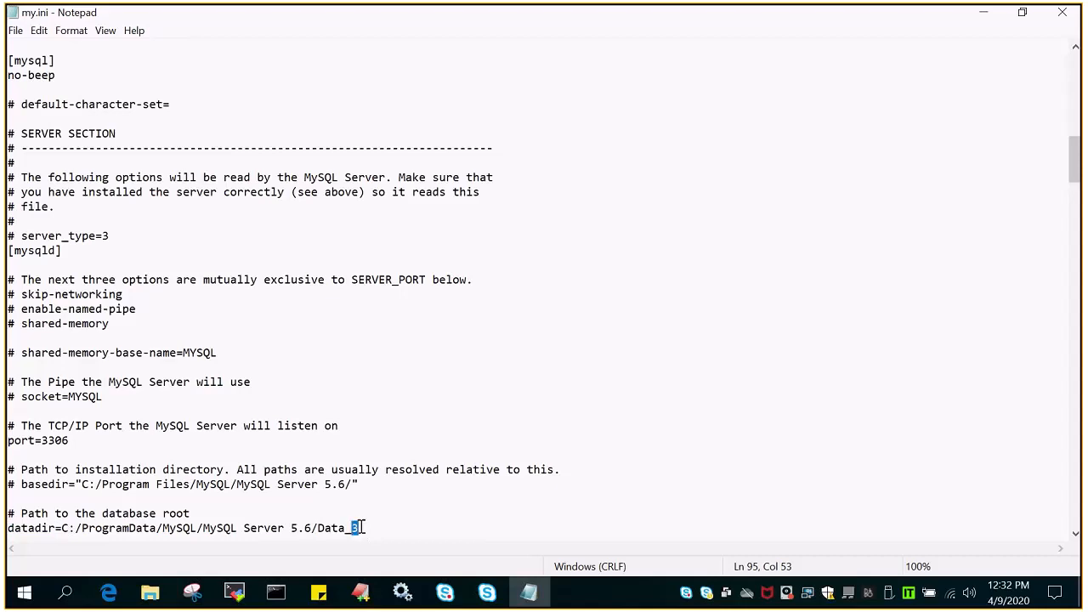
{"action": "left_click", "coordinate": [15, 30]}
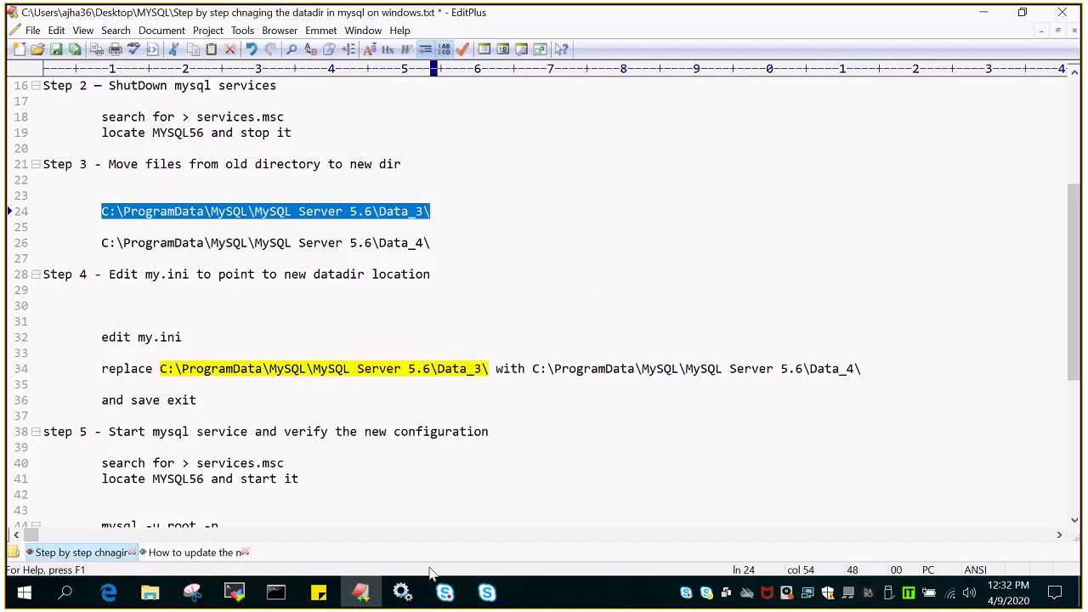
Return to Services and start MySQL56 using the Start toolbar button.
{"action": "left_click", "coordinate": [401, 592]}
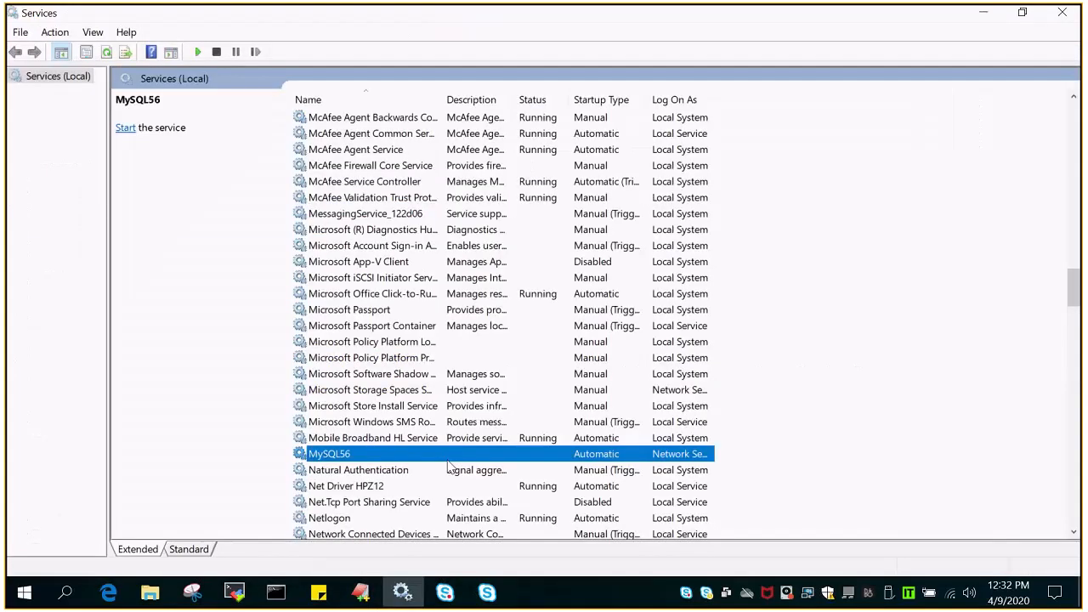
{"action": "left_click", "coordinate": [125, 127]}
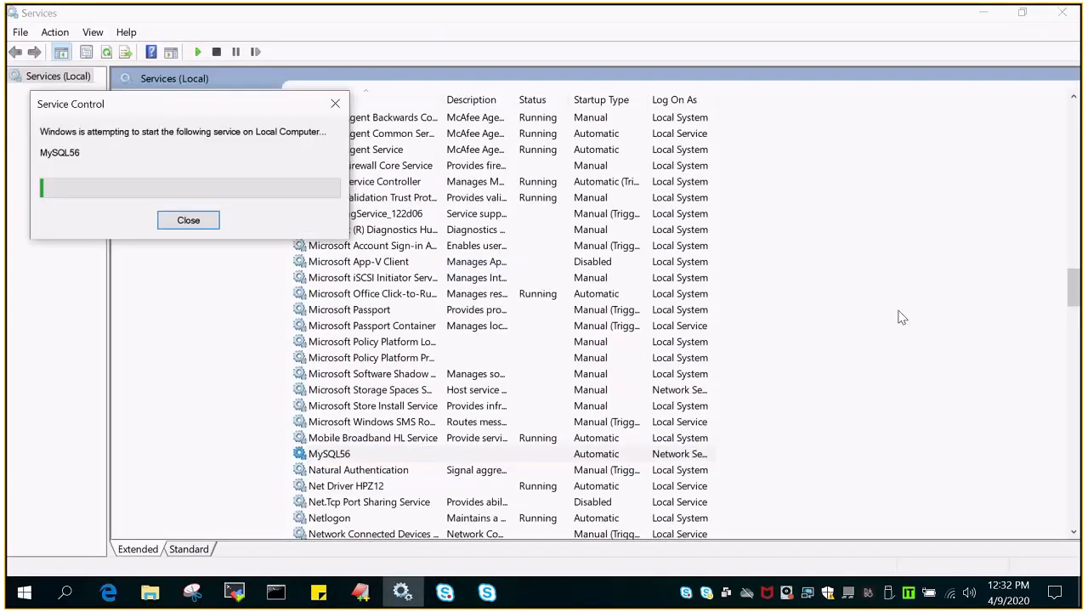
{"action": "left_click", "coordinate": [188, 221]}
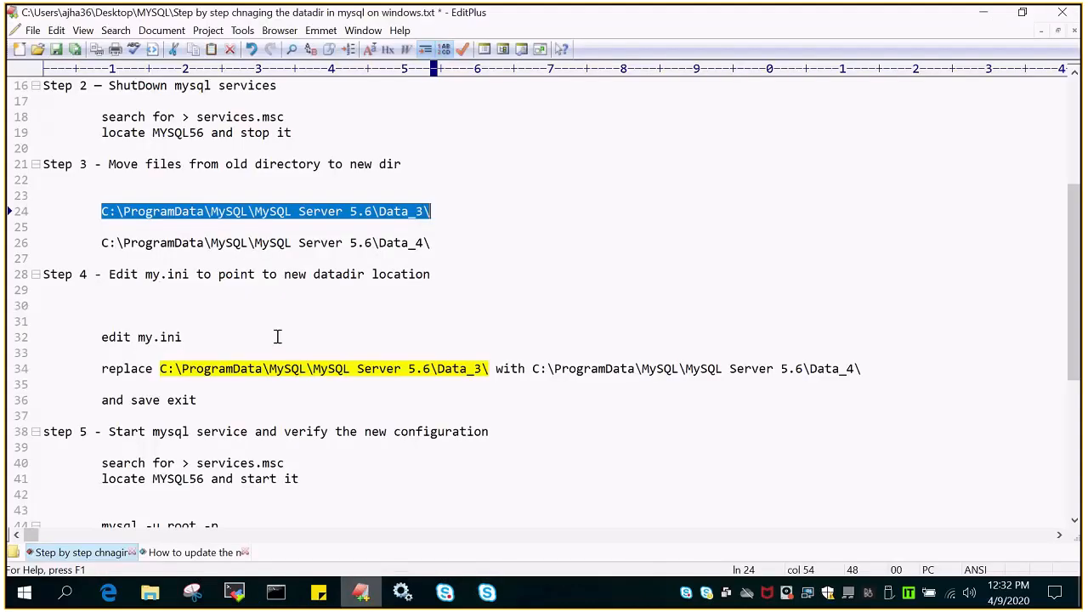
{"action": "scroll", "scroll_direction": "down", "scroll_amount": 3}
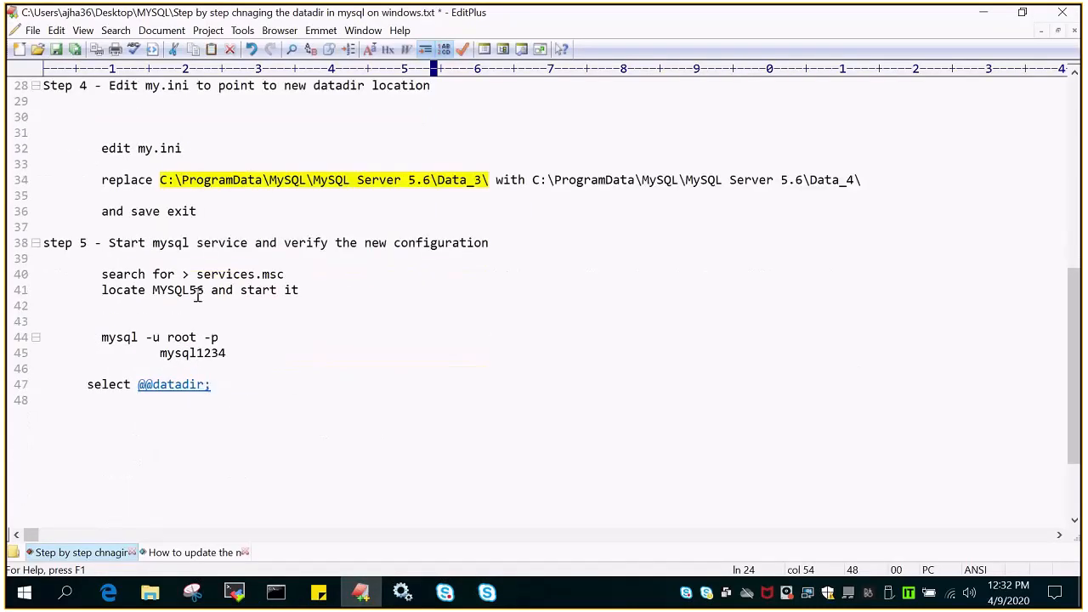